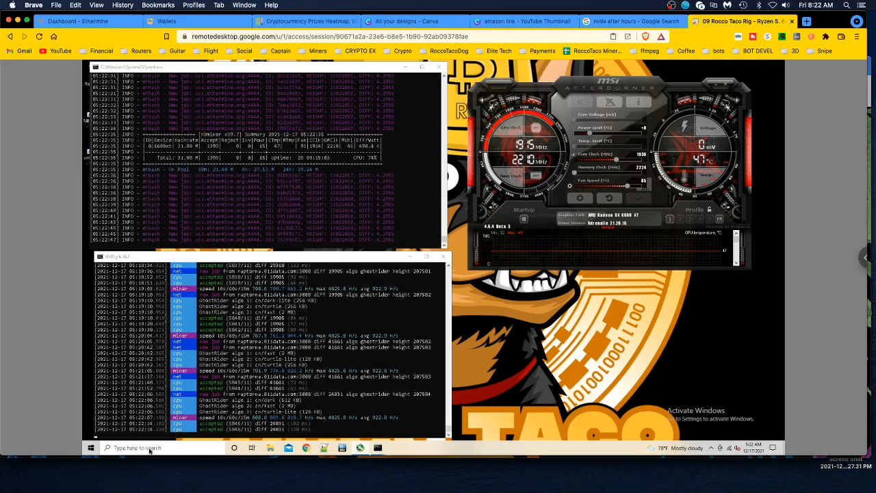
Step: Search 'serv' from the taskbar and launch the Services console from the best match
left_click(90, 447)
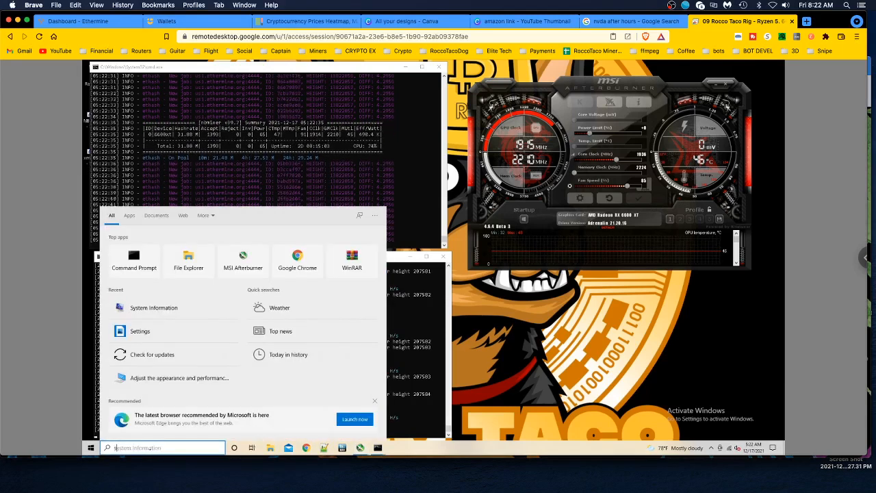
type("services.msc")
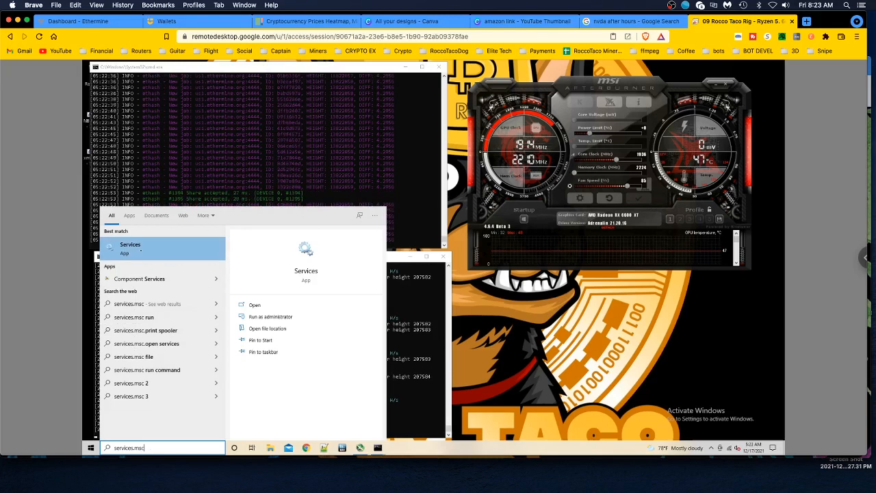
right_click(130, 244)
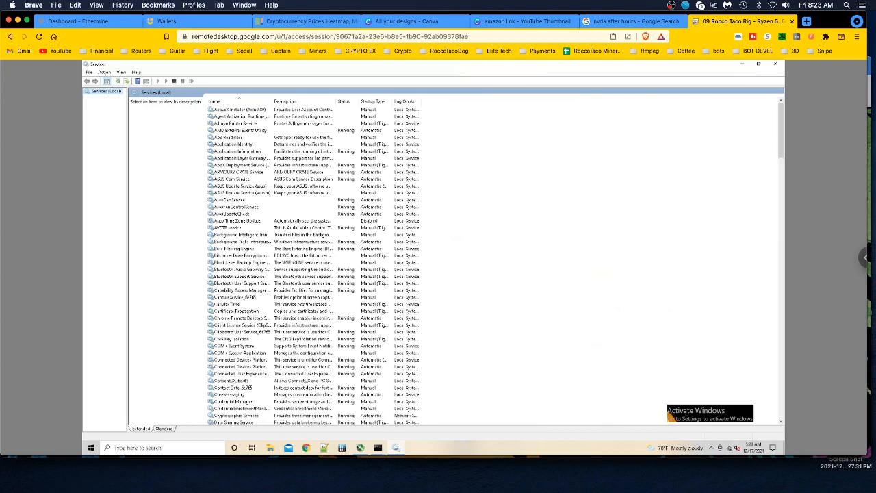
Step: Browse the Action and View menus, then scroll down and select Windows Update
left_click(104, 72)
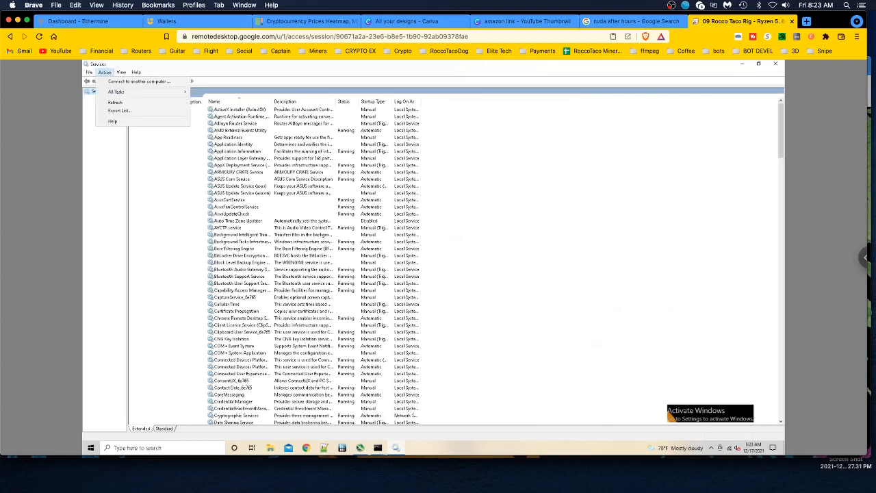
left_click(121, 72)
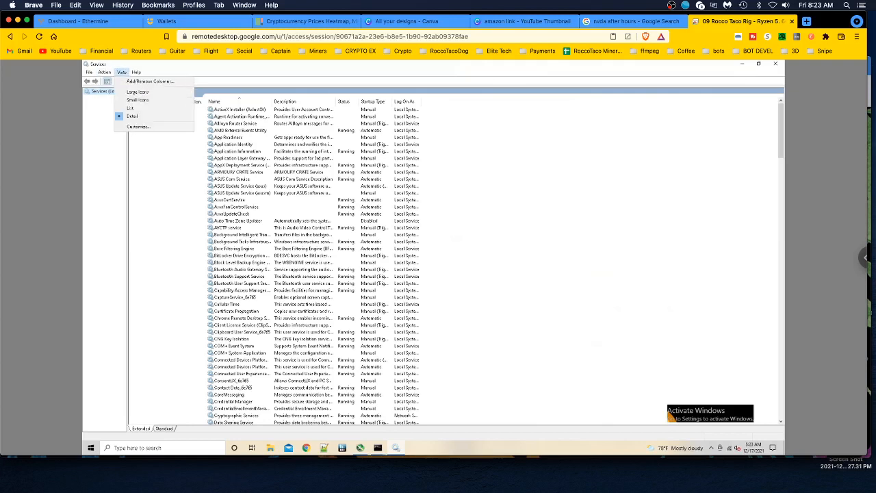
left_click(104, 72)
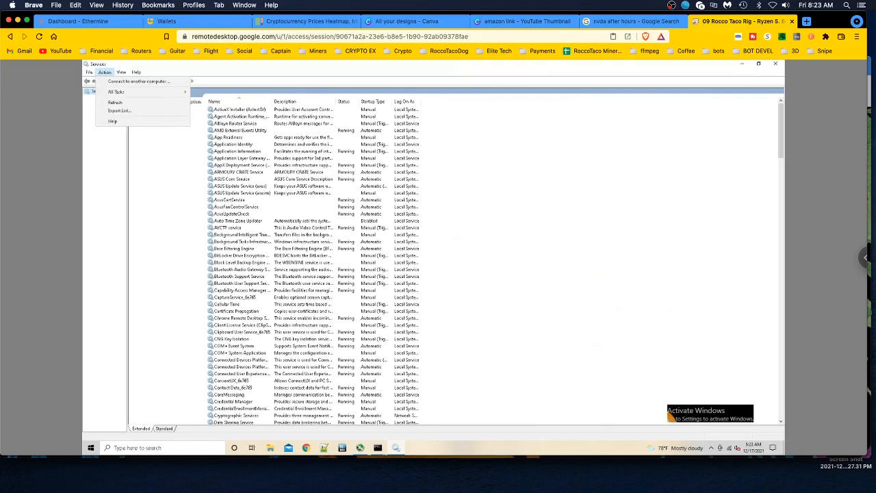
left_click(122, 72)
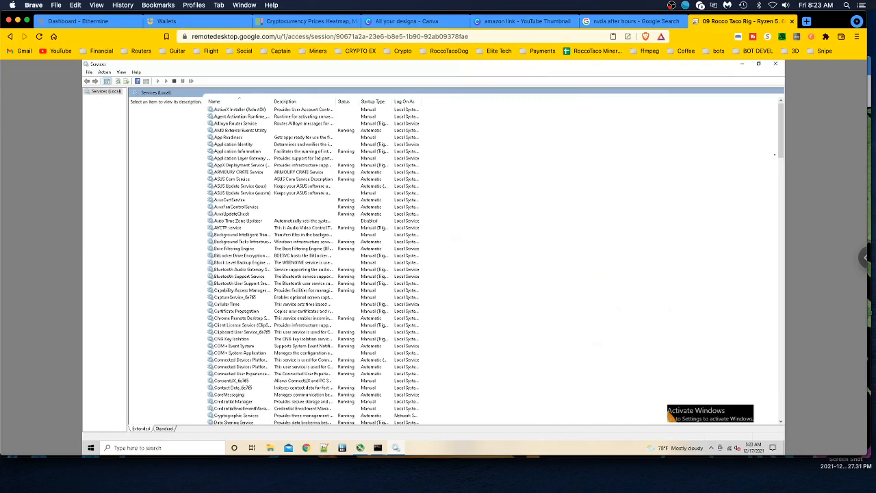
scroll("down", 3)
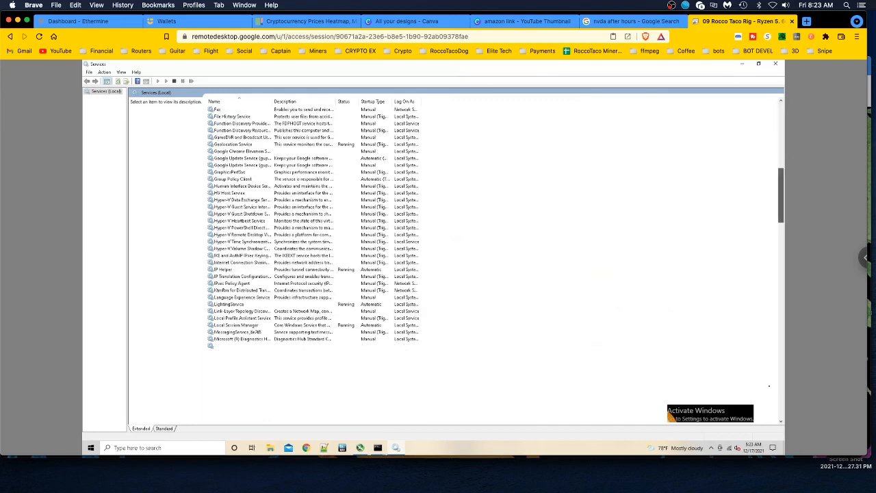
scroll("down", 3)
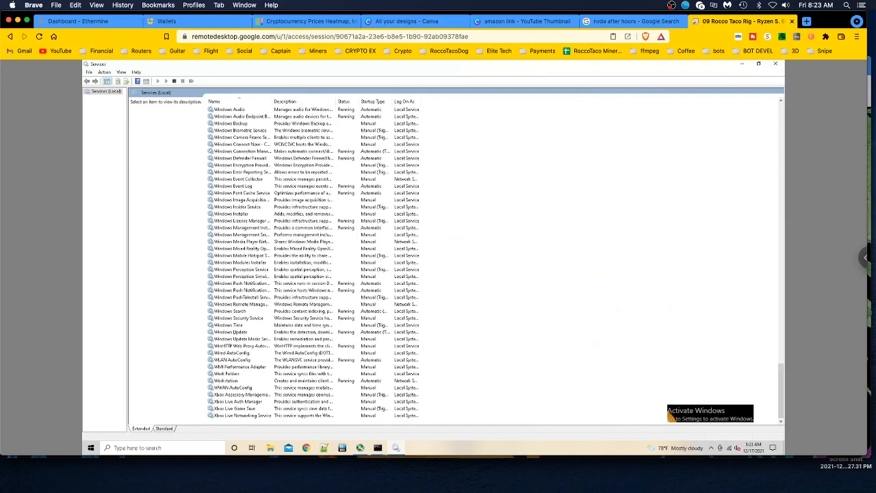
left_click(231, 332)
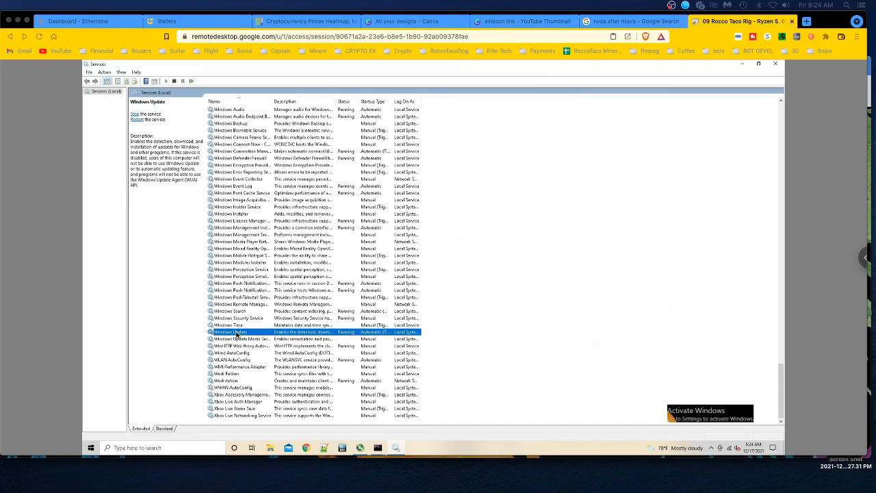
Step: Set Windows Update's startup type to Disabled, stop the service, and confirm with OK
double_click(230, 332)
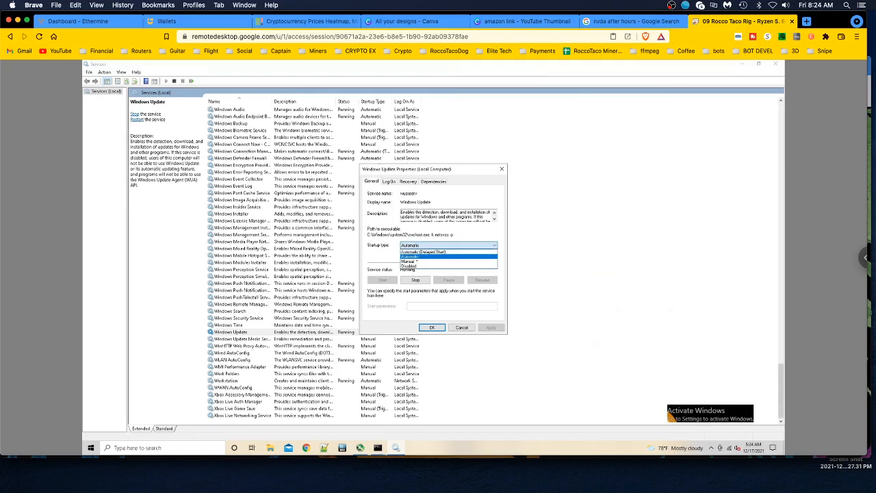
left_click(409, 266)
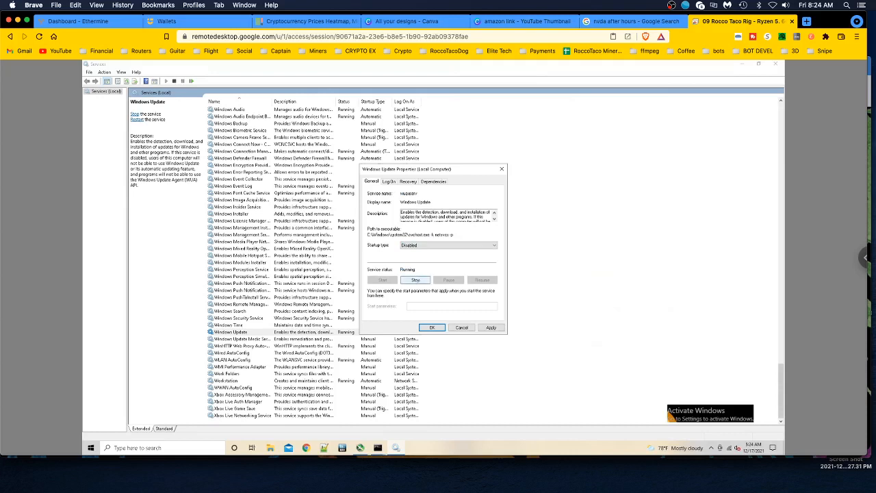
left_click(415, 280)
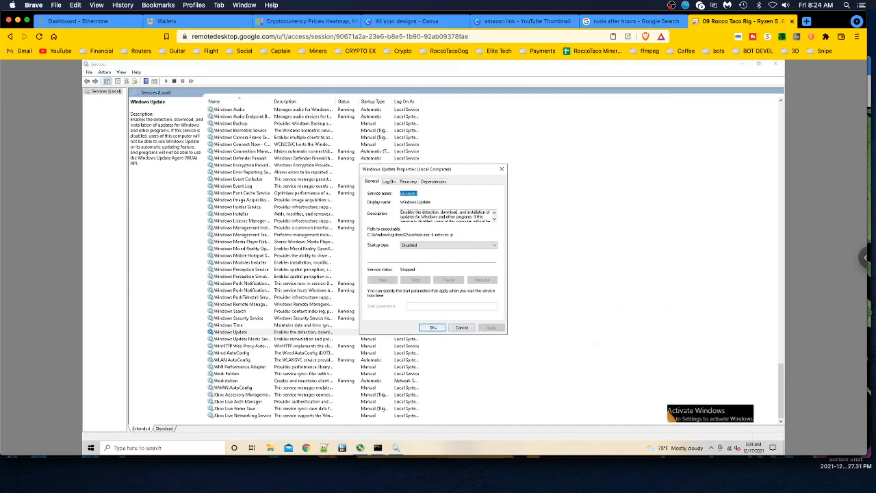
left_click(432, 328)
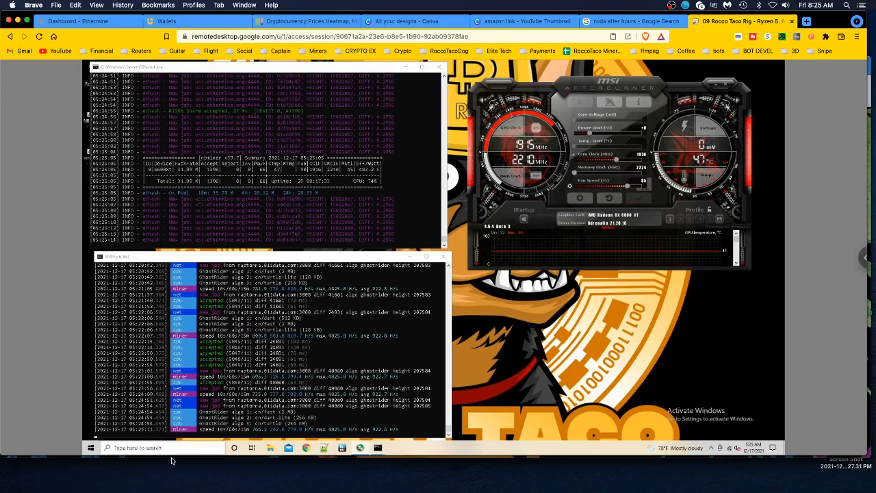
Step: Reopen Services via 'se' search and select Windows Update to check its status
left_click(89, 448)
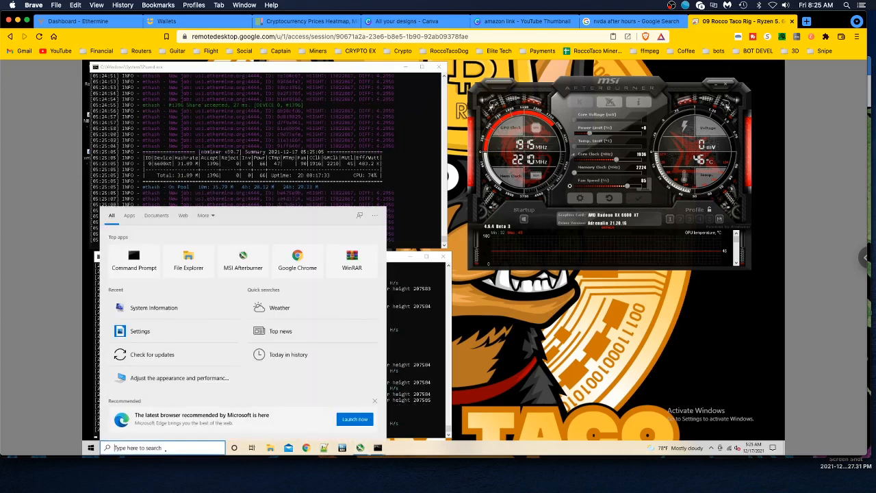
type("se")
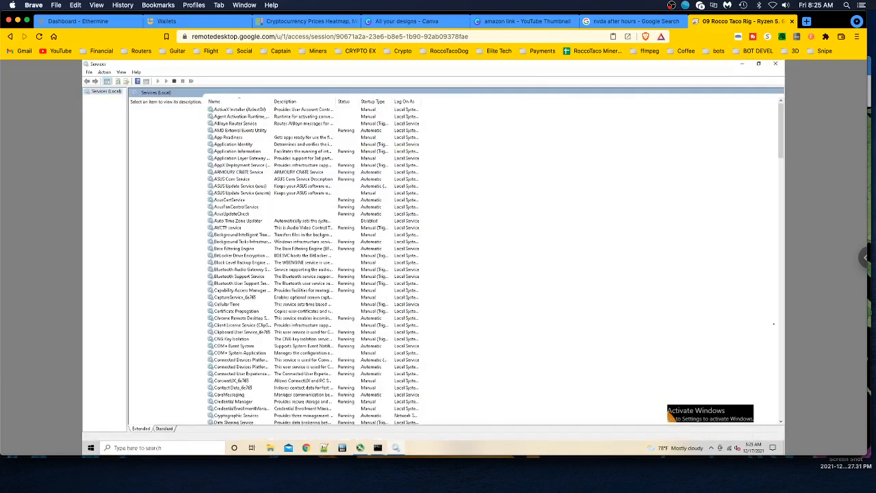
scroll("down", 3)
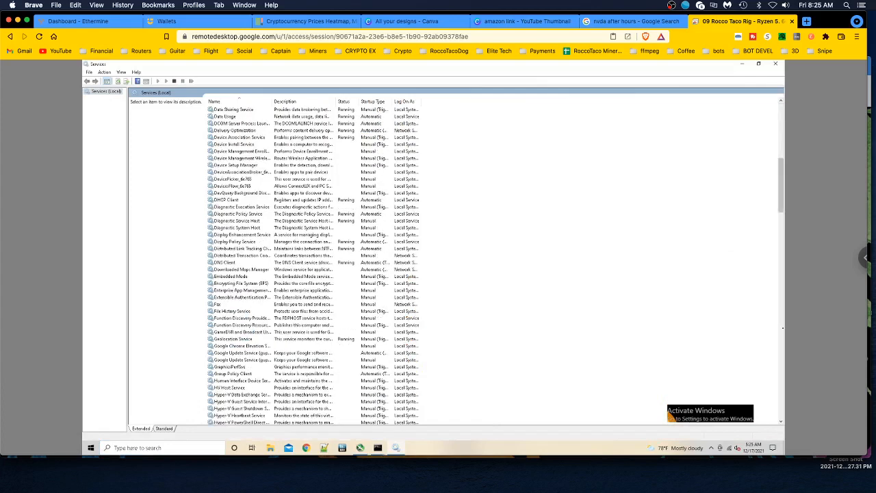
scroll("down", 3)
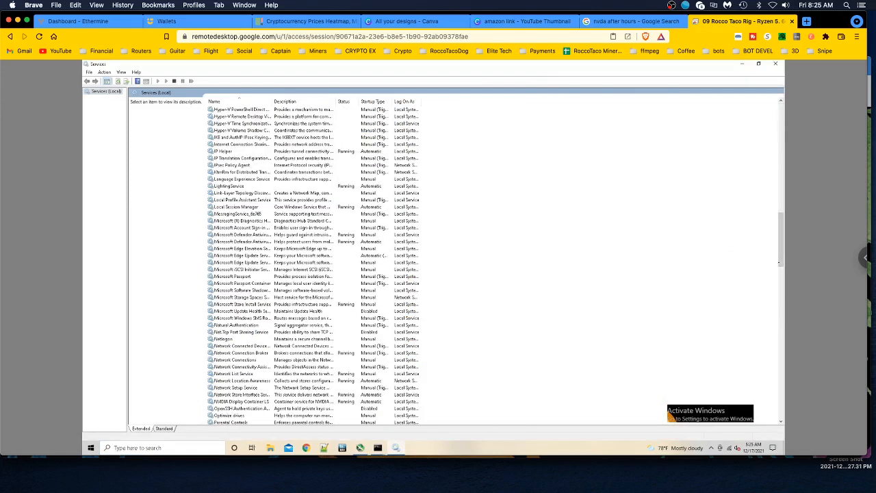
scroll("down", 3)
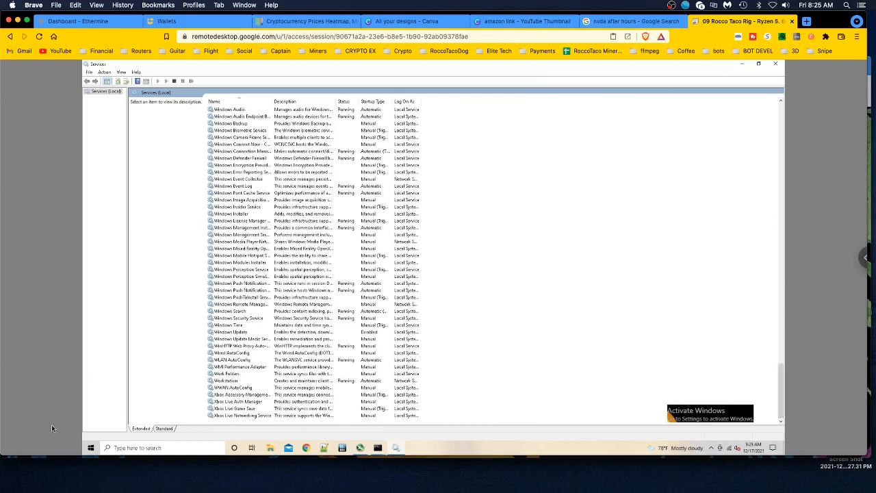
left_click(231, 332)
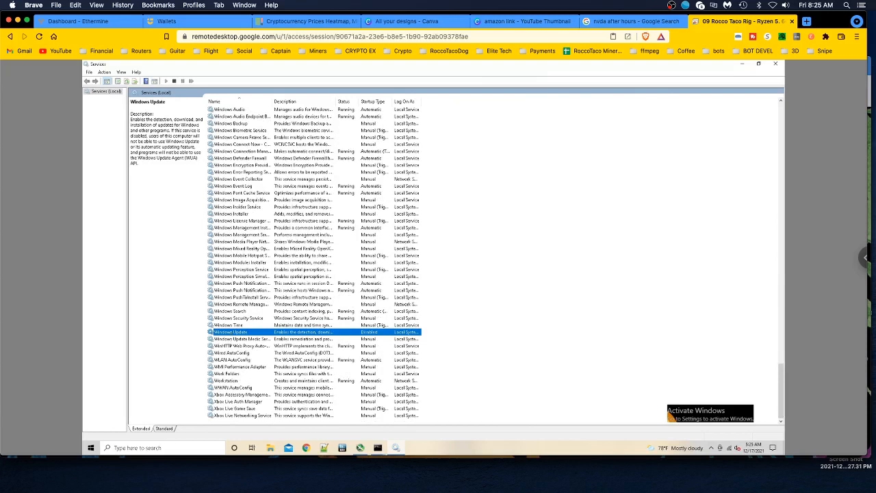
Step: Open Windows Update properties, confirm Disabled and Stopped, and close them
right_click(229, 331)
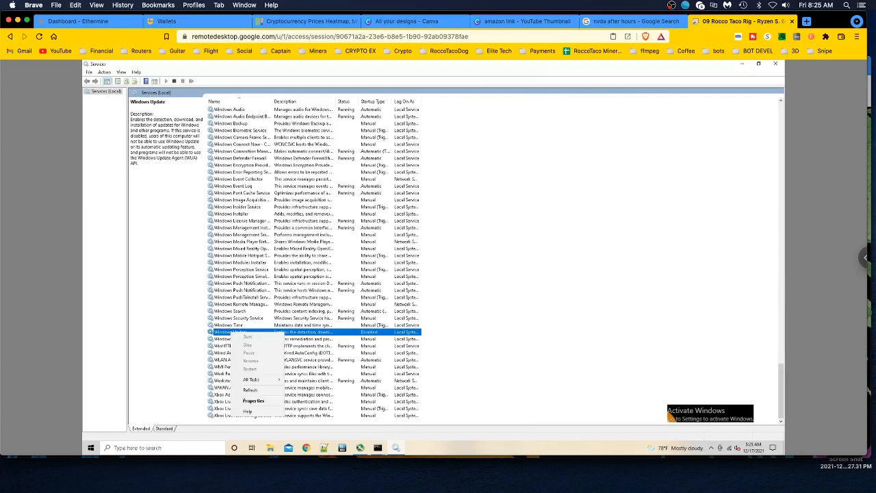
left_click(253, 400)
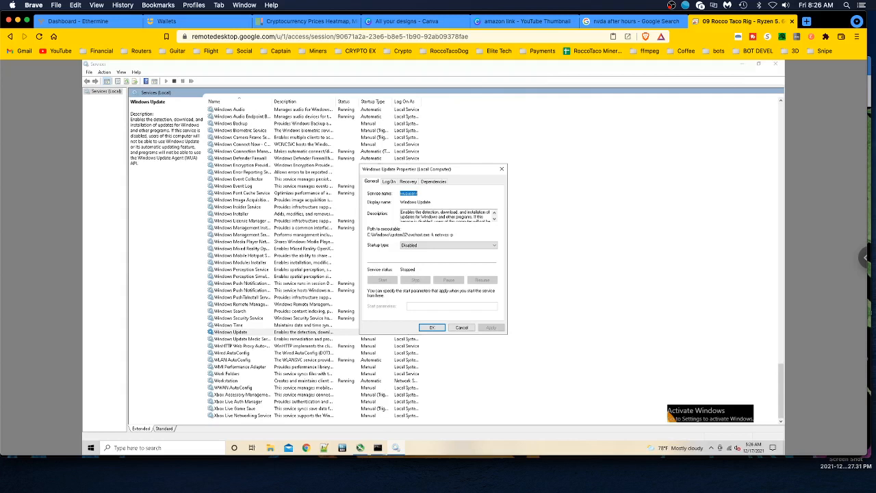
left_click(432, 327)
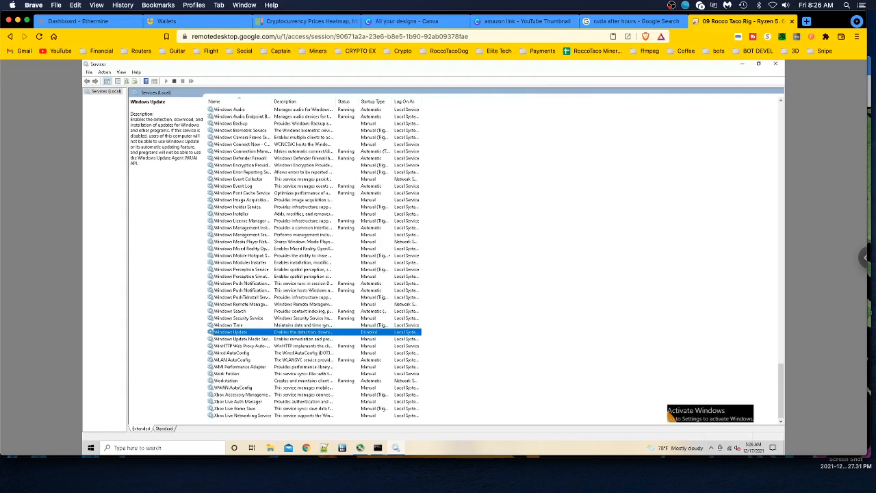
mouse_move(519, 299)
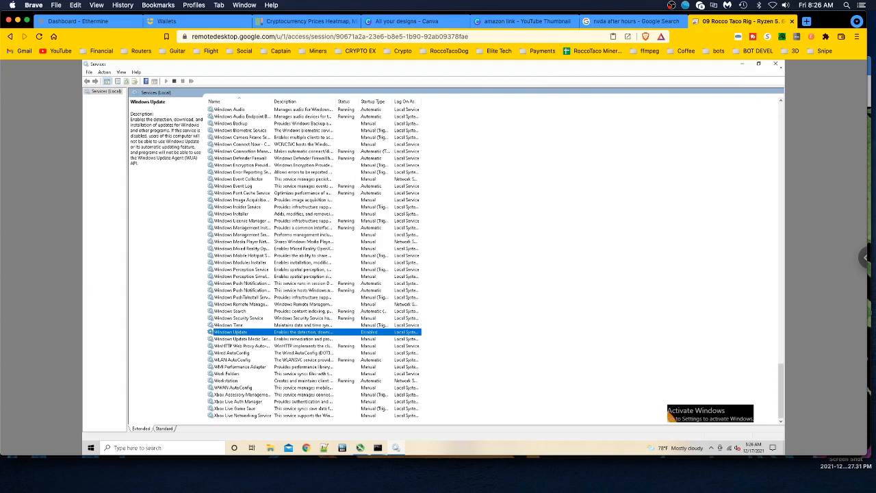
mouse_move(786, 81)
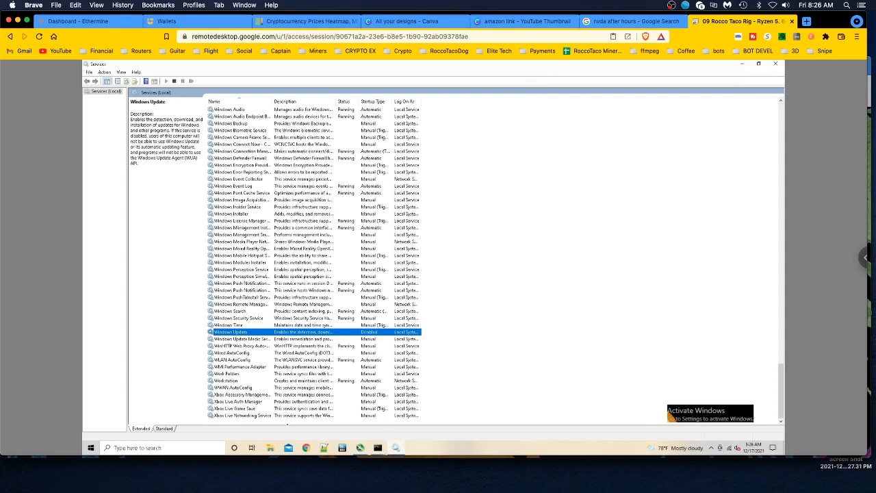
mouse_move(70, 450)
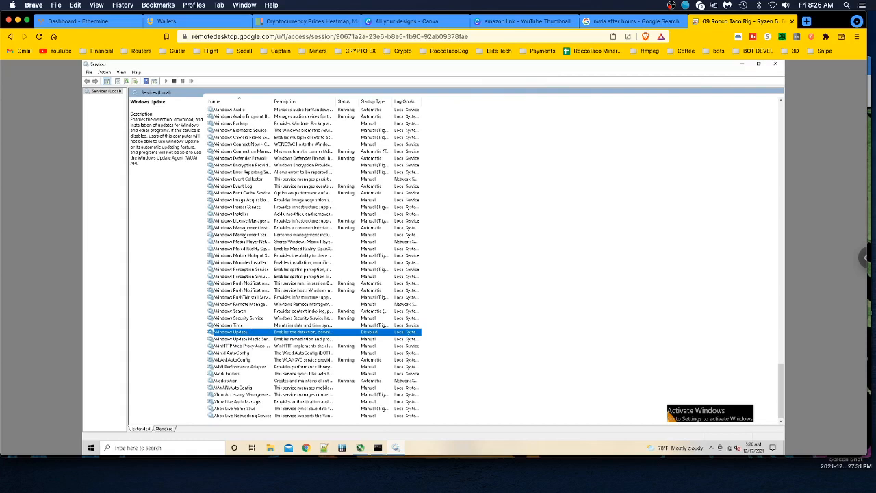
mouse_move(797, 66)
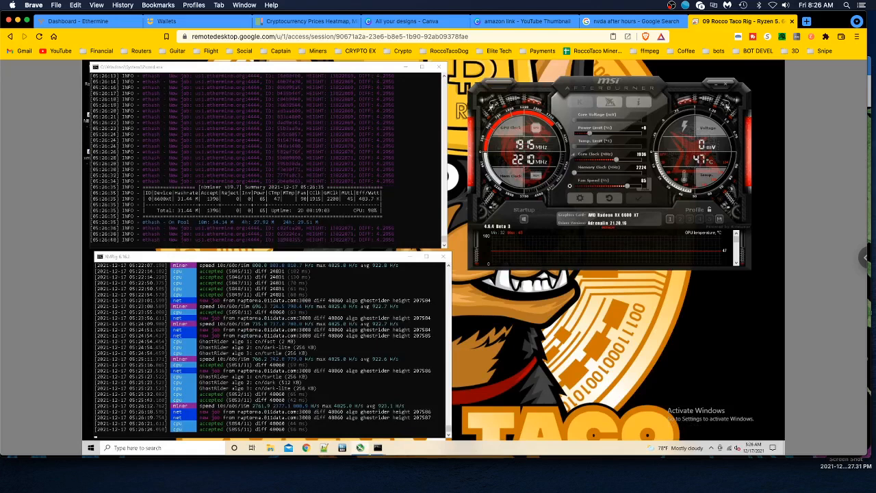
Step: Search 'update' and open the Check for updates settings page
left_click(90, 448)
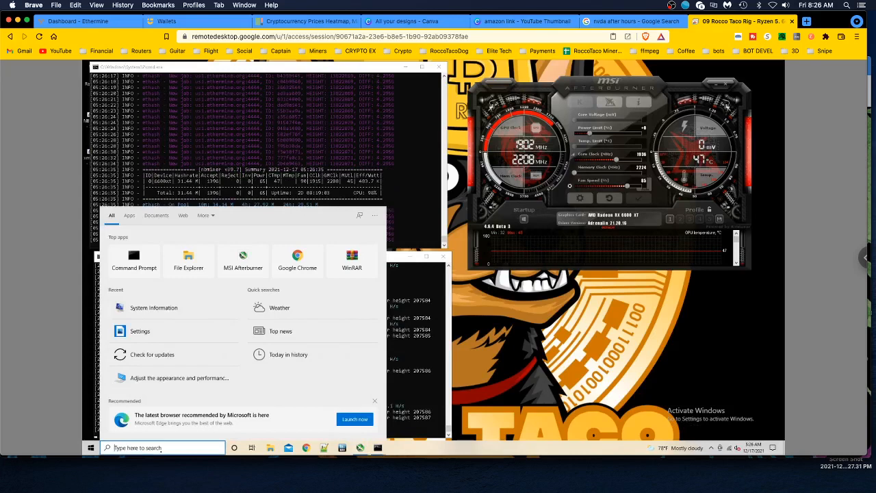
type("update")
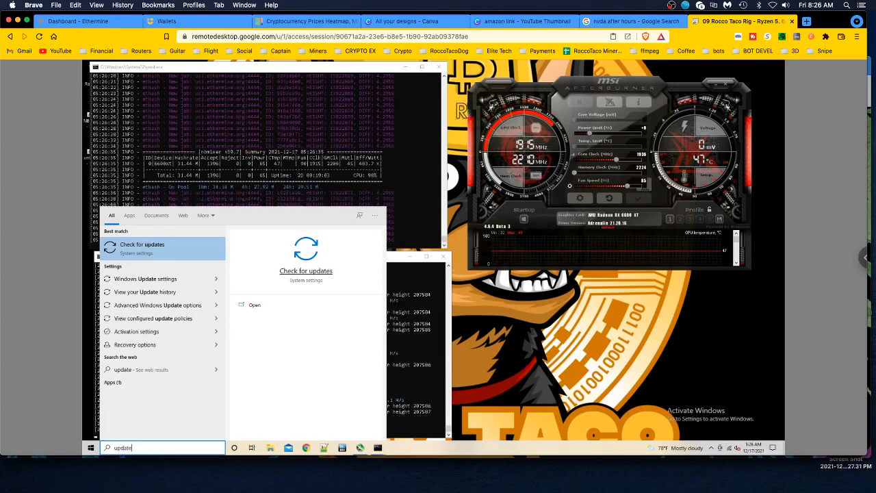
left_click(142, 247)
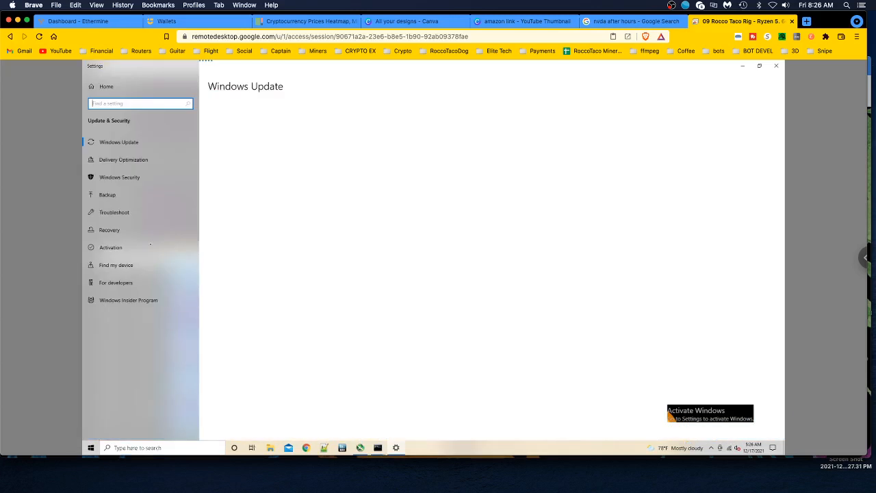
Step: Review the Advanced options page, then return to the main Windows Update page
left_click(118, 141)
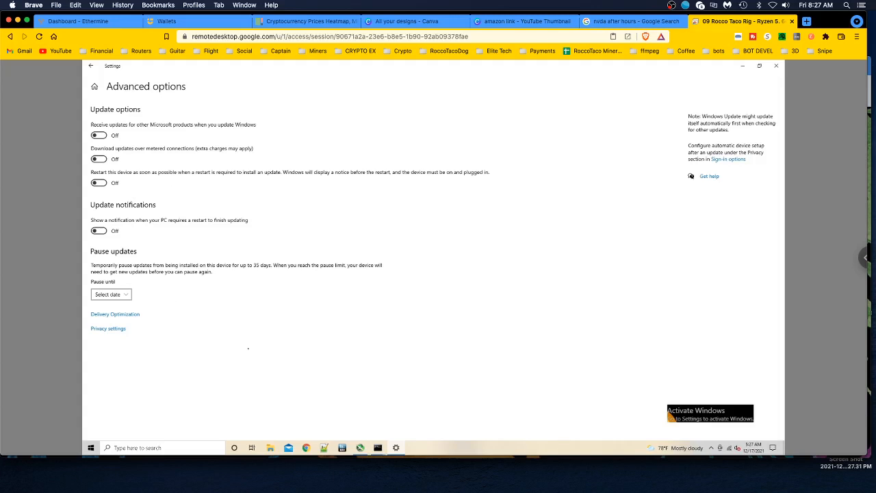
mouse_move(201, 293)
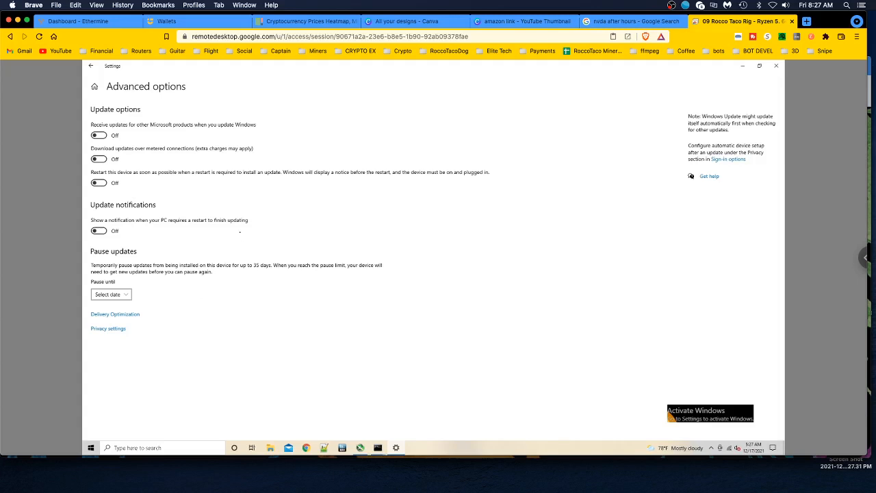
mouse_move(219, 259)
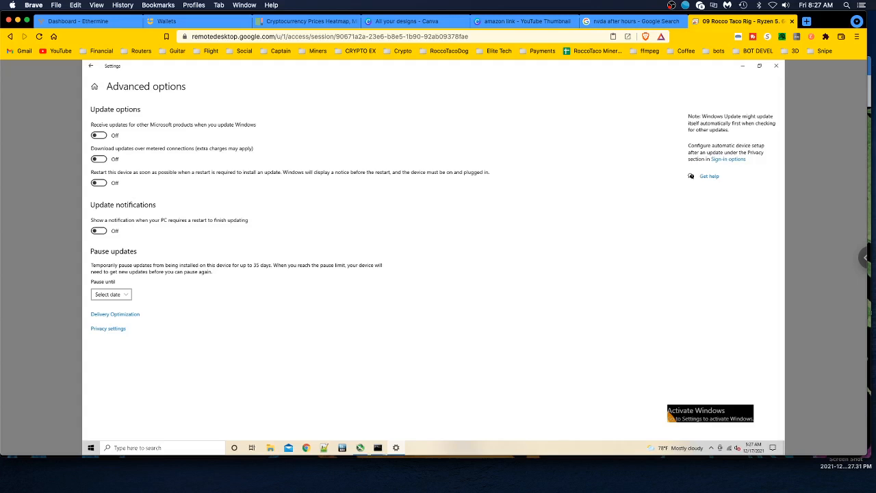
left_click(91, 67)
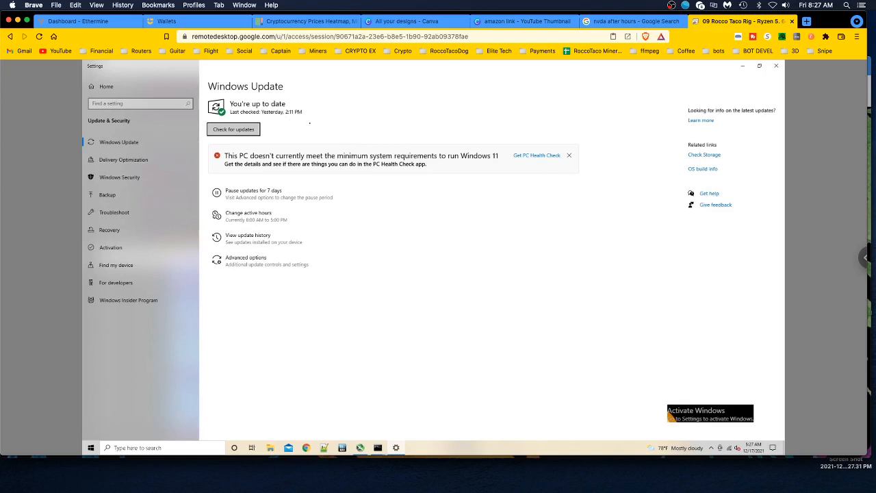
mouse_move(273, 194)
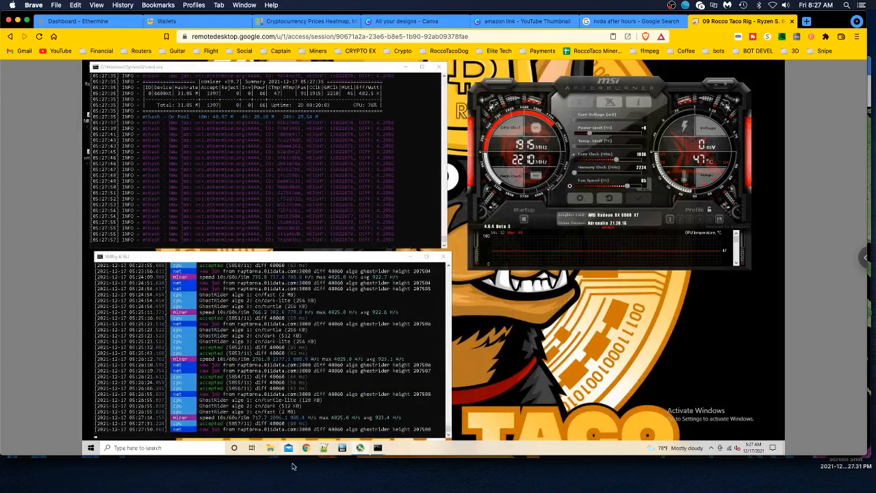
Step: Search 'services' from the taskbar to reopen the Services console
left_click(89, 448)
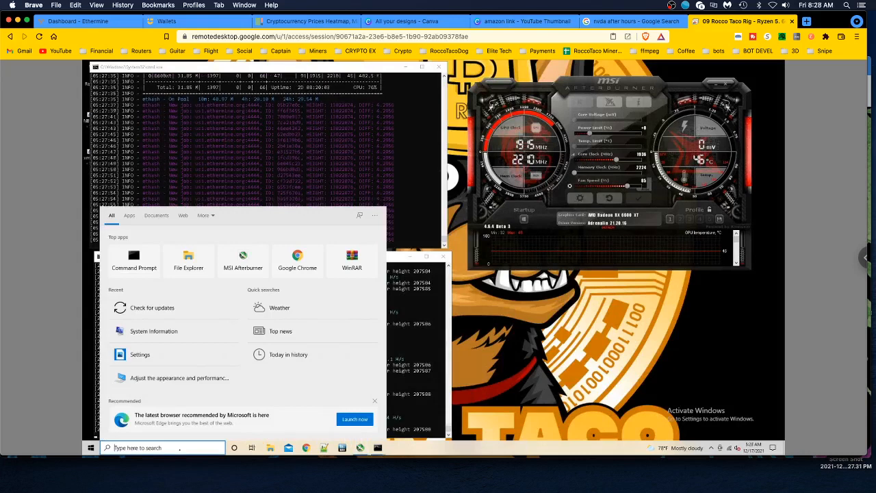
type("services")
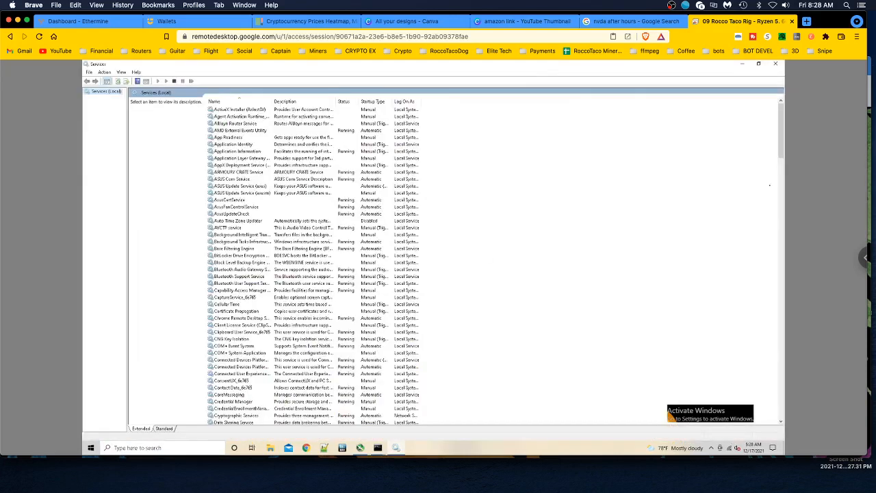
Step: Open Windows Update properties, confirm Disabled and Stopped, and dismiss them
scroll("down", 3)
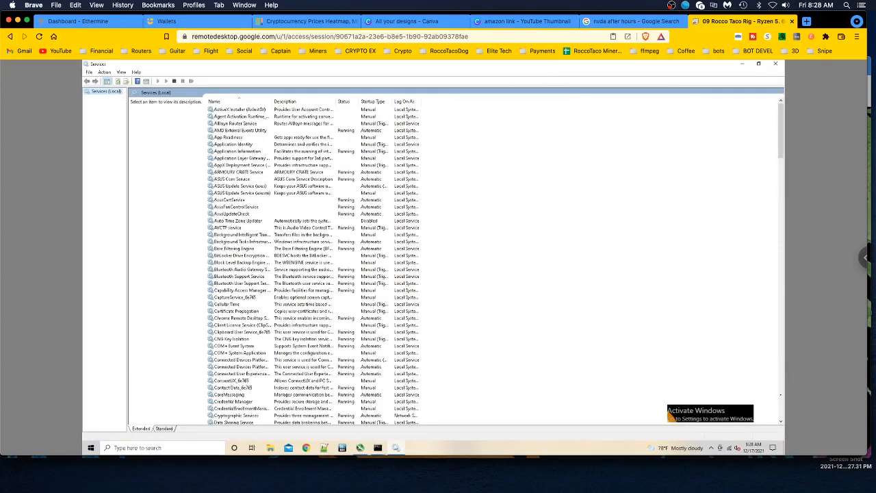
scroll("down", 3)
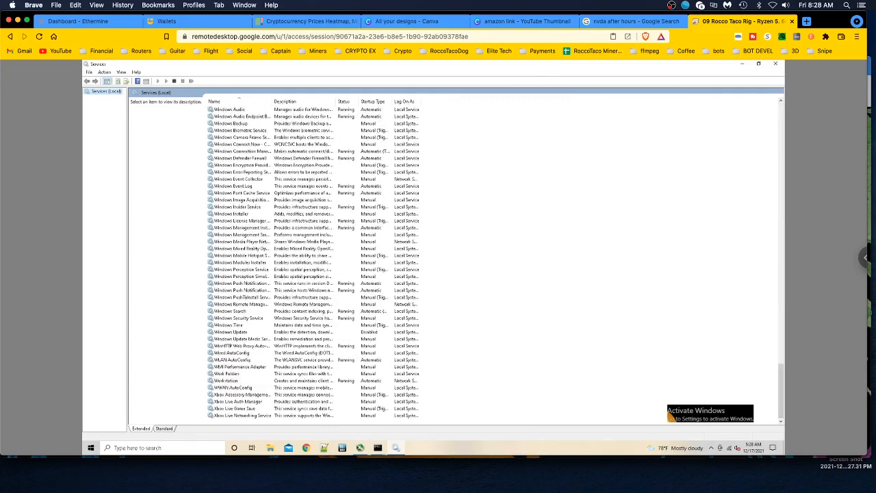
left_click(232, 332)
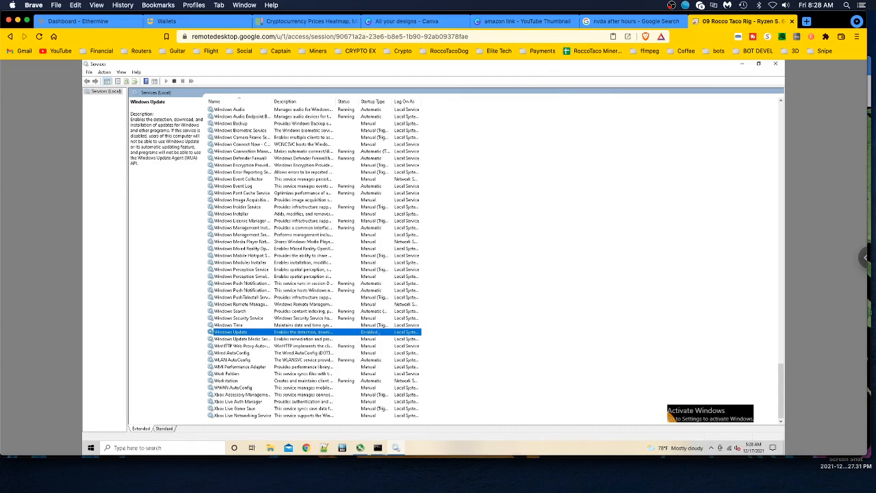
double_click(230, 332)
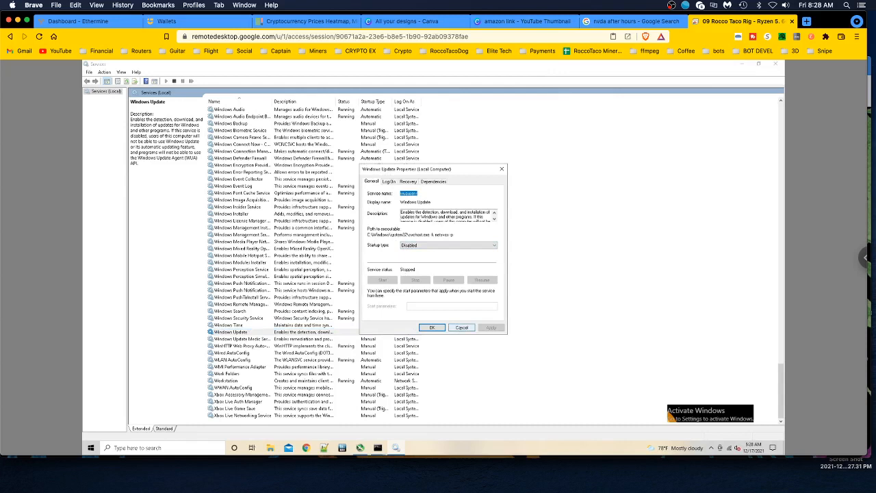
left_click(432, 328)
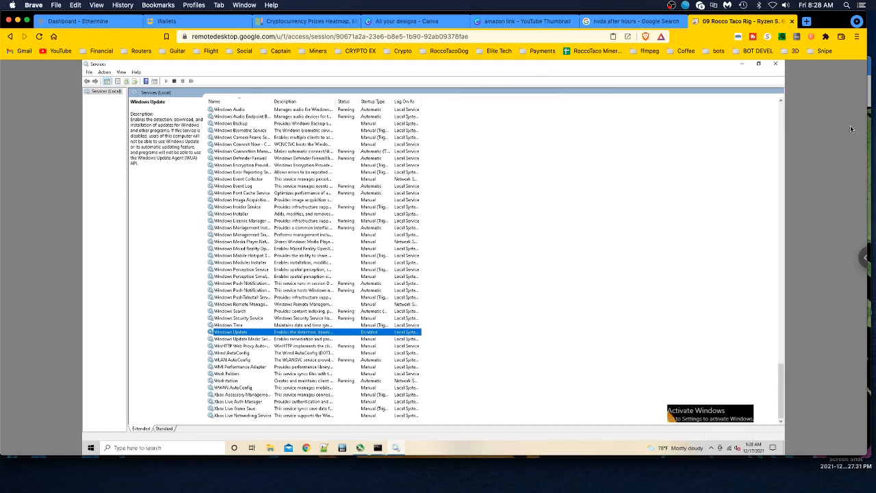
mouse_move(776, 64)
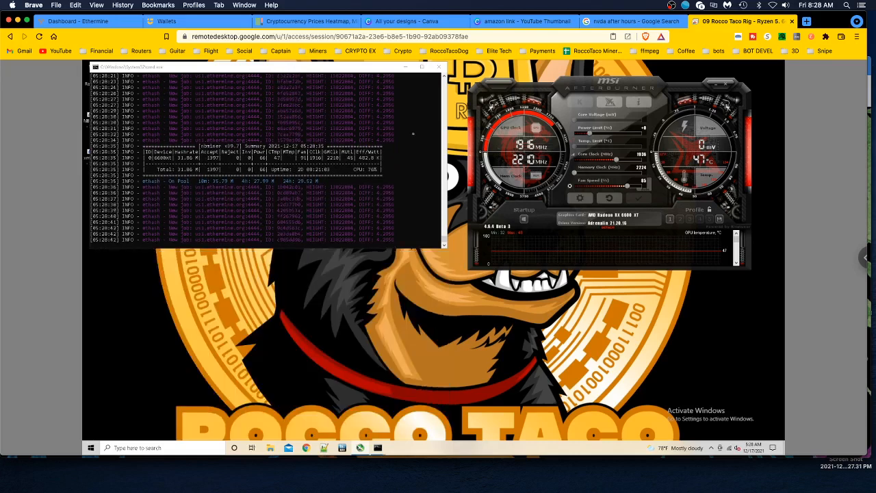
Step: Disconnect the remote session and return to the Remote Access device list
left_click(428, 66)
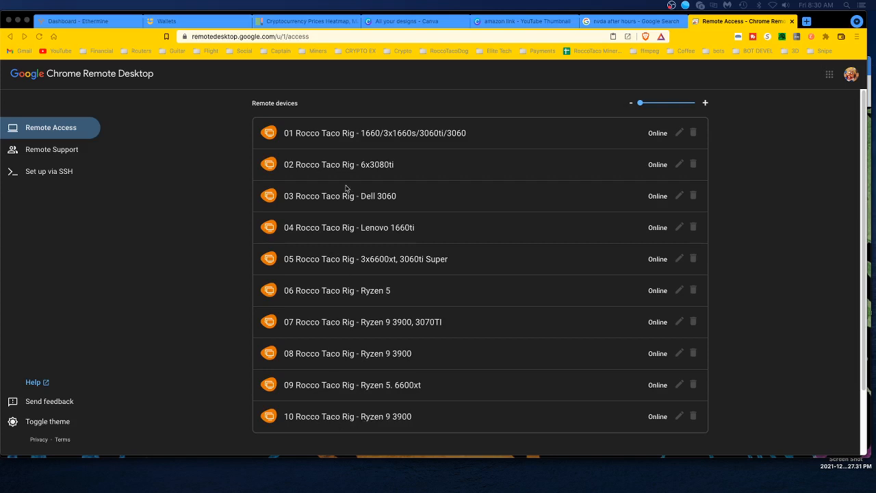
mouse_move(342, 138)
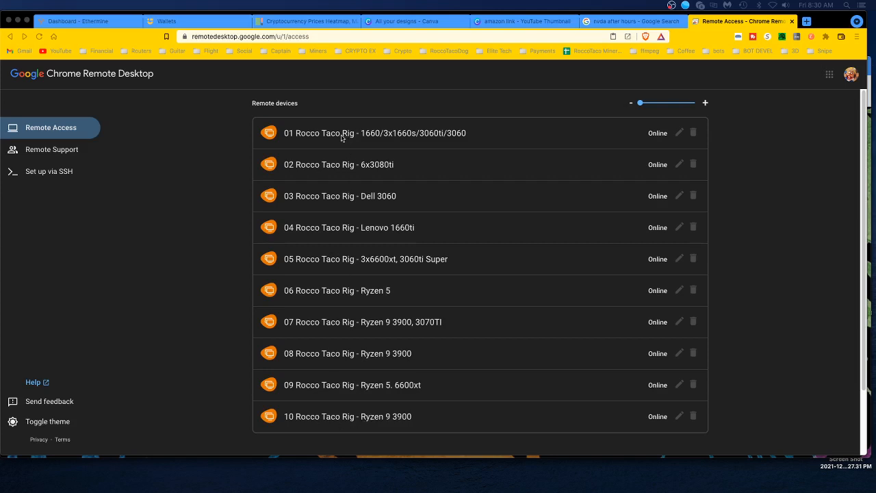
mouse_move(316, 392)
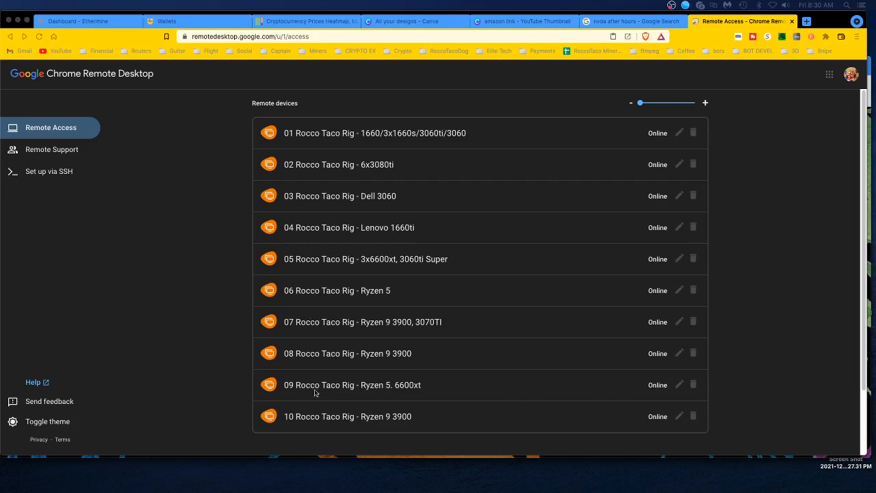
mouse_move(409, 347)
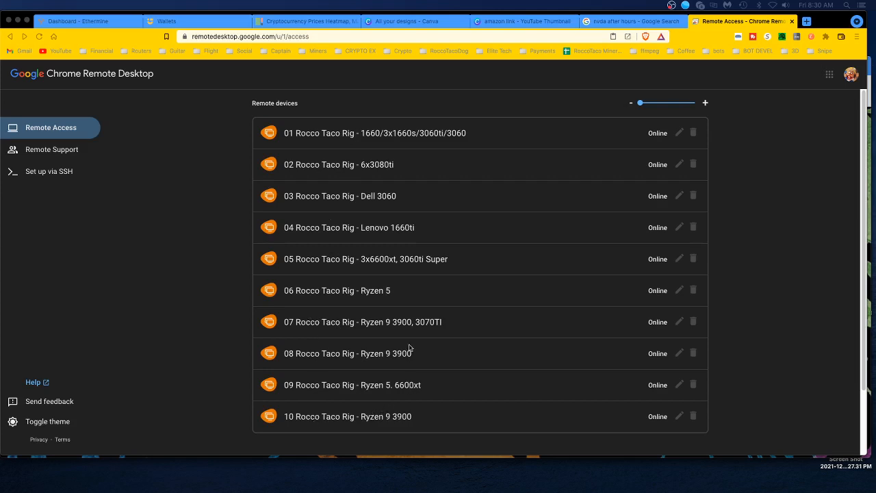
mouse_move(395, 153)
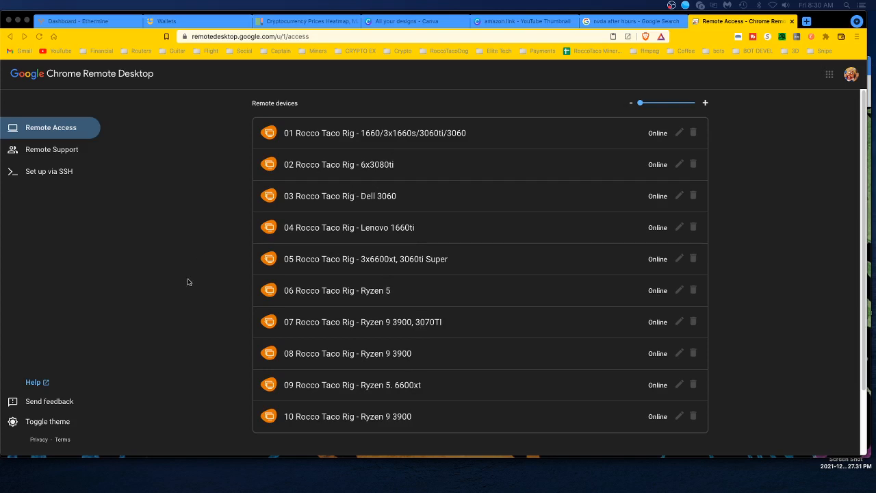
Step: Switch to the Coin360 'Cryptocurrency Prices Heatmap' browser tab to view market prices
left_click(305, 21)
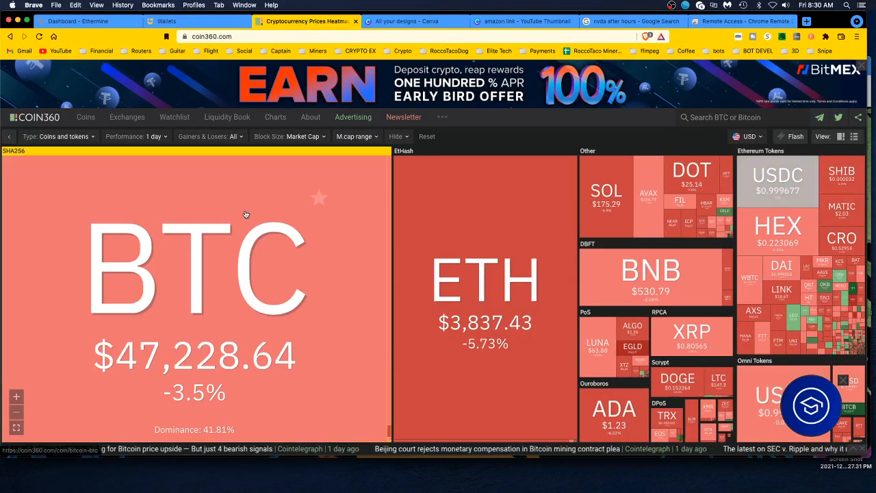